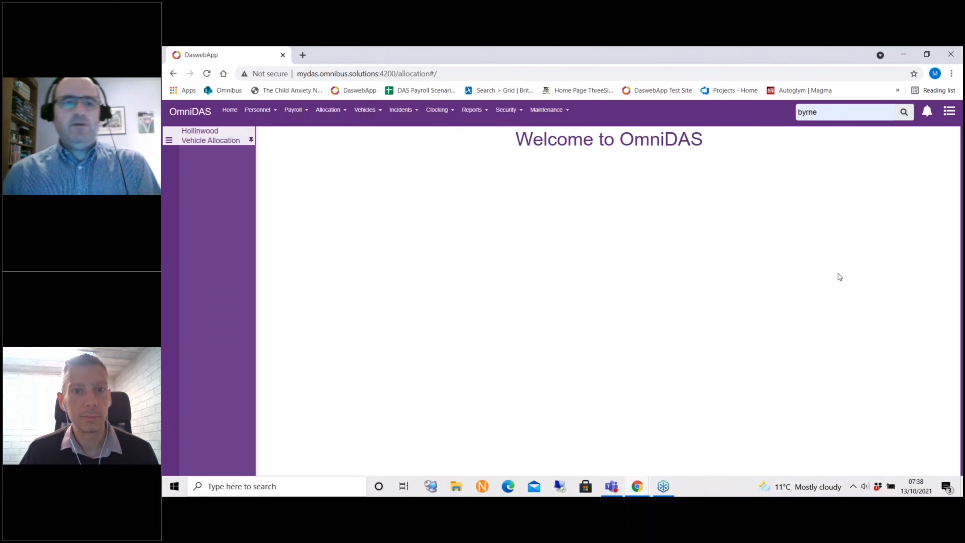
# Step: Reach the Payroll Dashboard from the Payroll menu in the top navigation bar
pyautogui.click(293, 109)
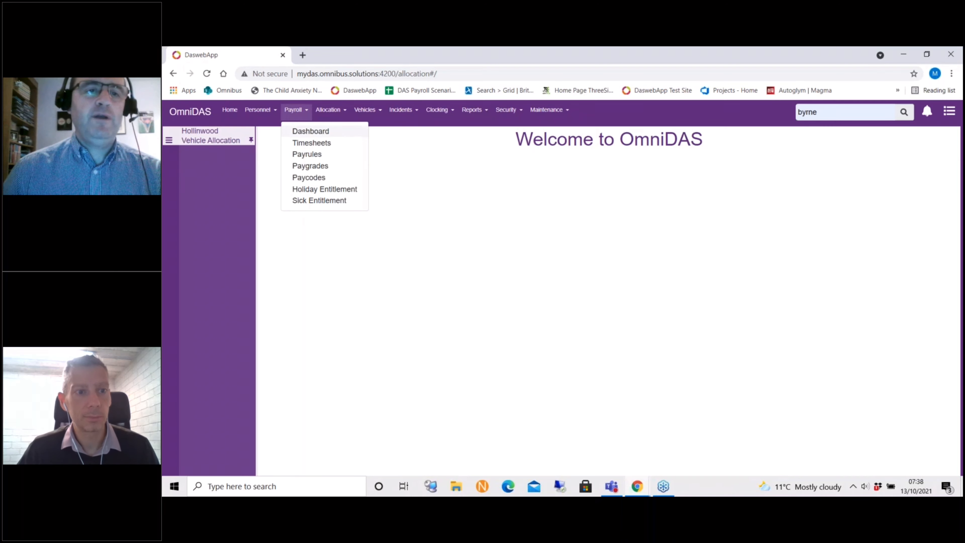
pyautogui.click(310, 131)
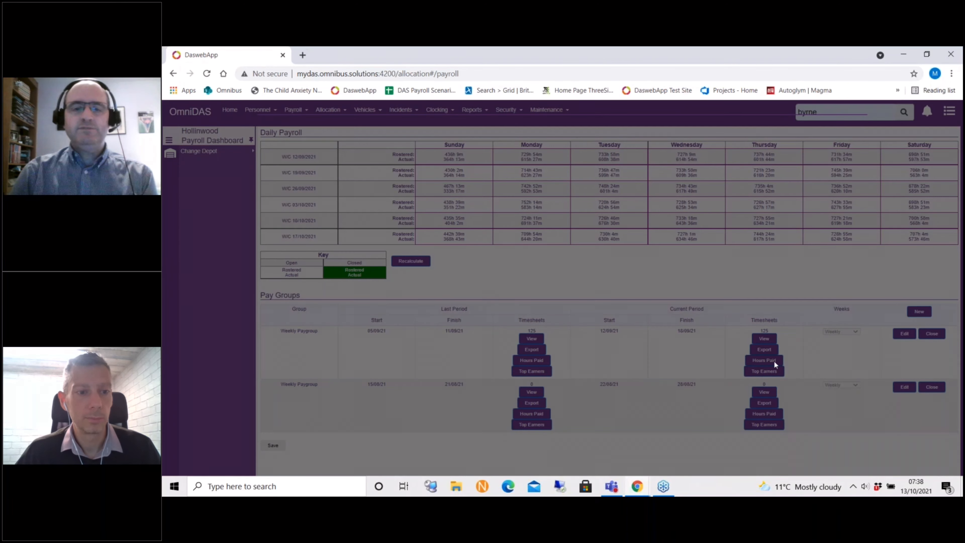
pyautogui.click(763, 359)
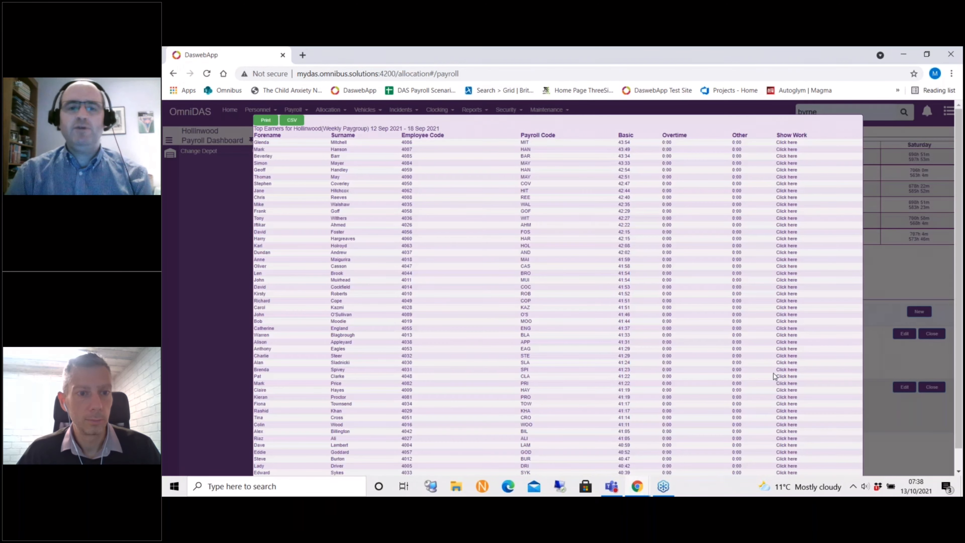
pyautogui.moveTo(802, 360)
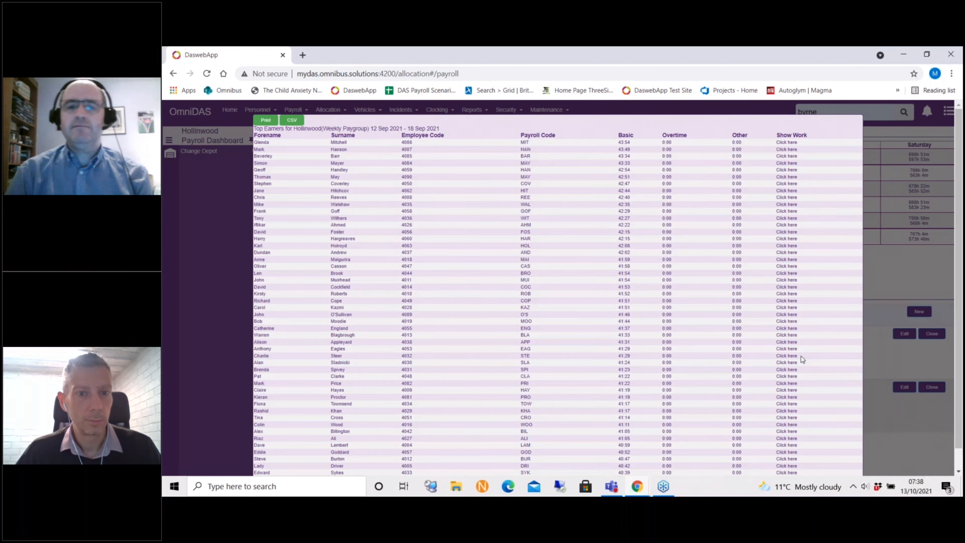
pyautogui.moveTo(897, 429)
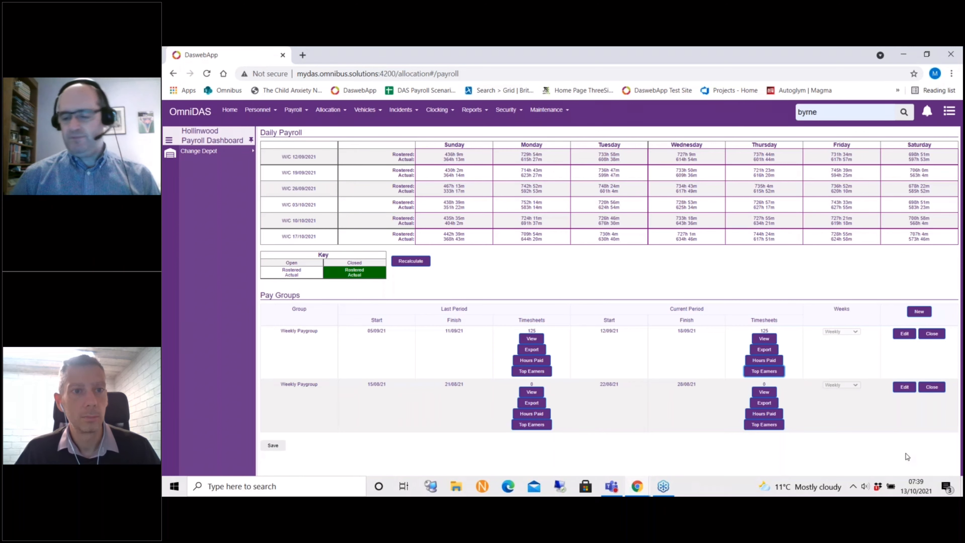
pyautogui.moveTo(879, 315)
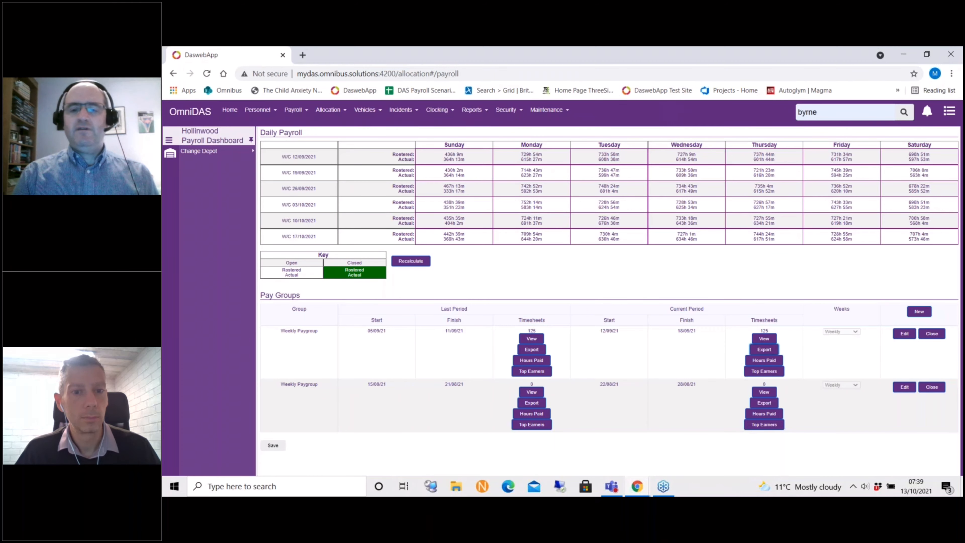
# Step: Export the current Weekly Paygroup timesheets and open the downloaded Payroll (21).csv in Excel
pyautogui.click(531, 349)
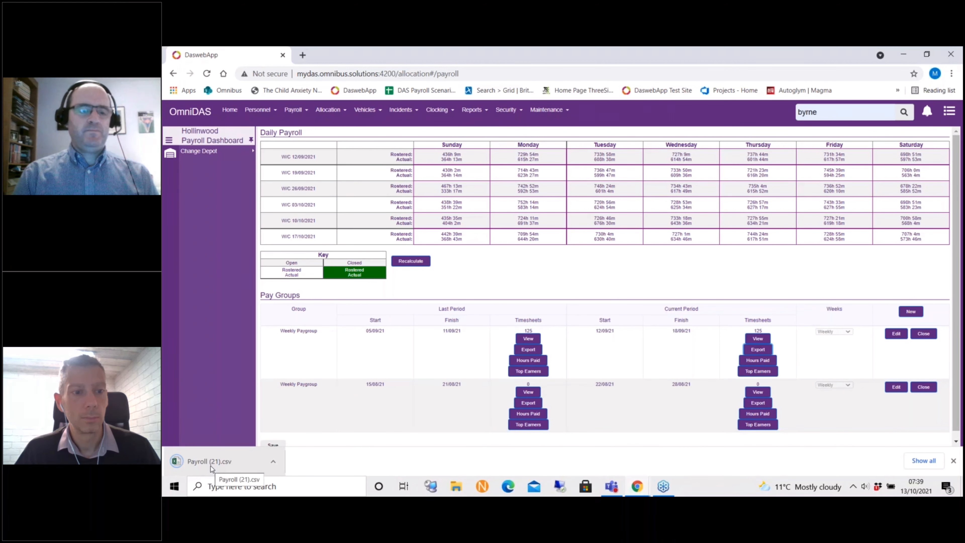
pyautogui.click(209, 461)
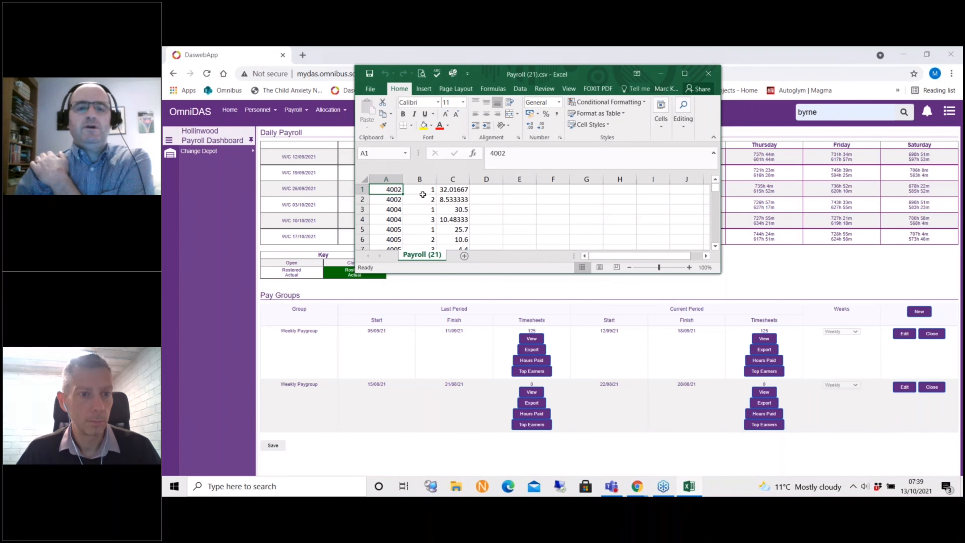
# Step: Inspect the values in cells B1, C1, B2 and C2, then close the payroll CSV workbook
pyautogui.click(419, 189)
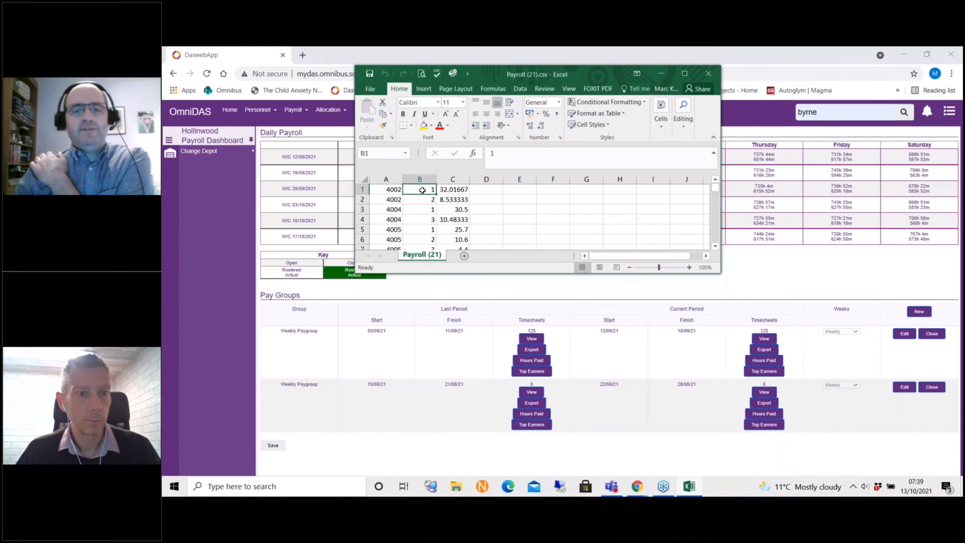
pyautogui.click(453, 189)
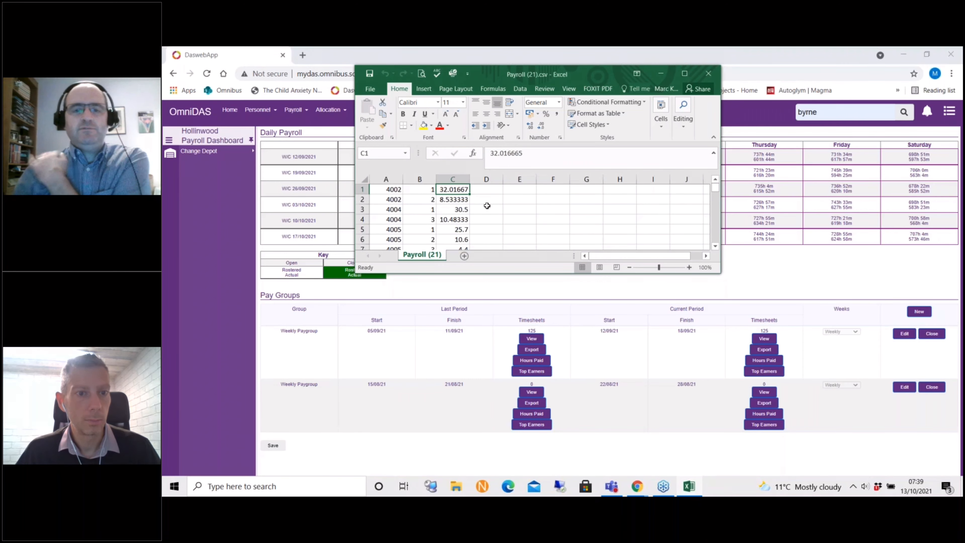
pyautogui.click(419, 199)
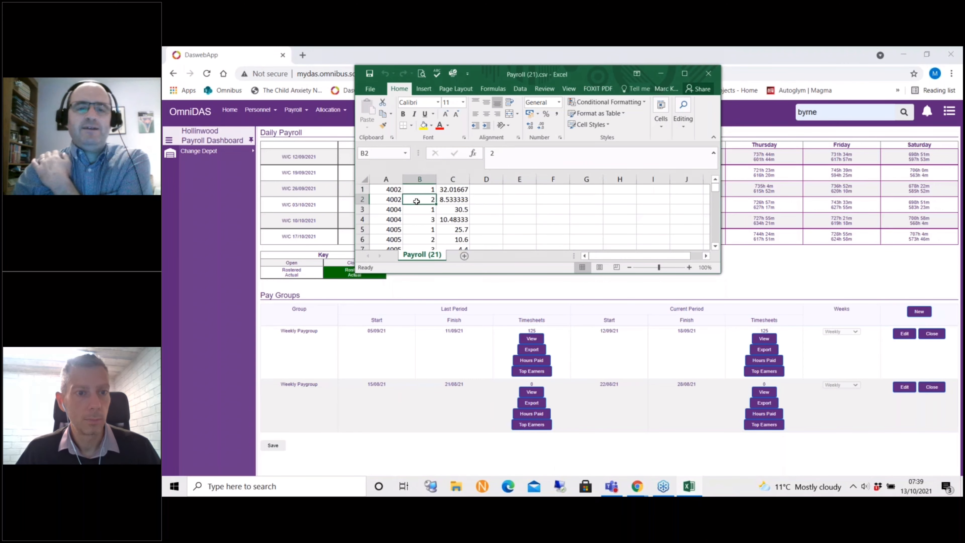
pyautogui.click(453, 199)
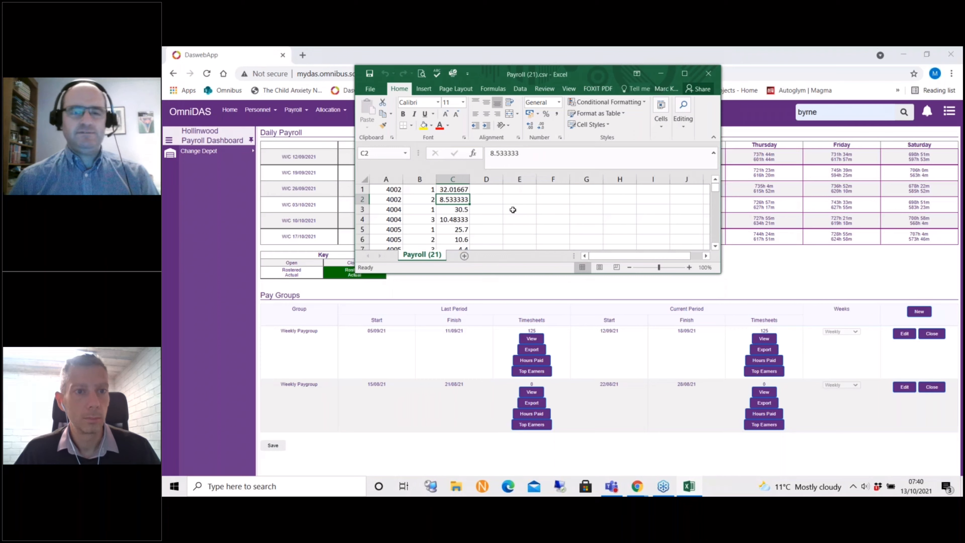
pyautogui.moveTo(720, 115)
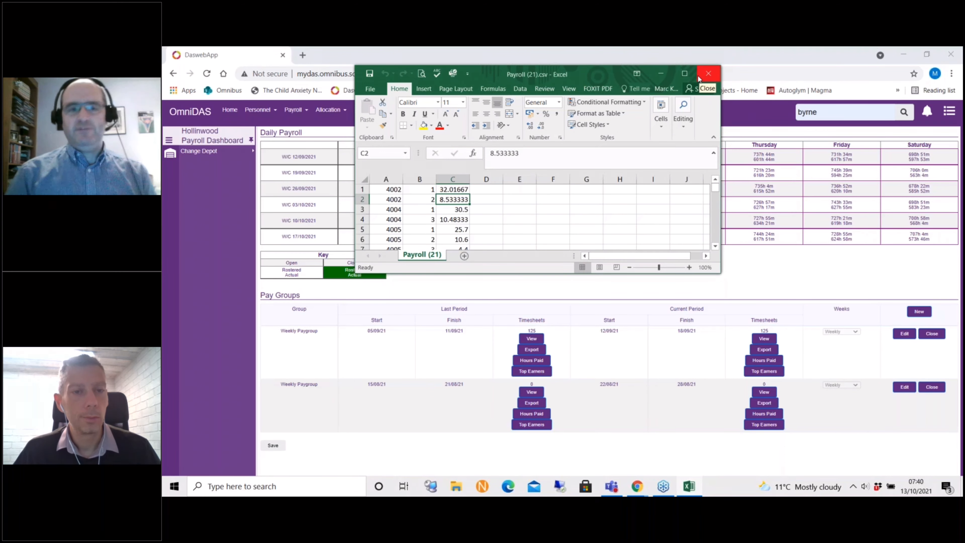
pyautogui.click(708, 73)
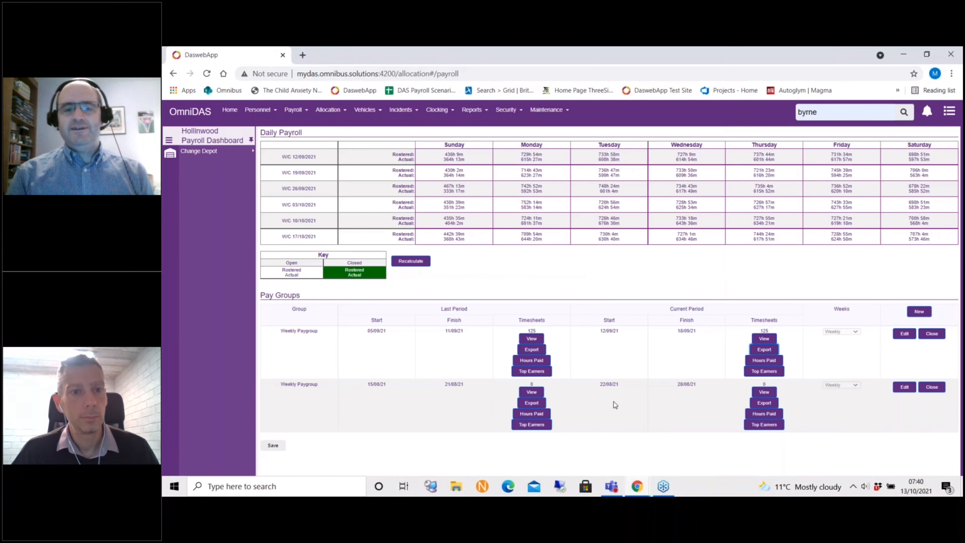
pyautogui.moveTo(655, 439)
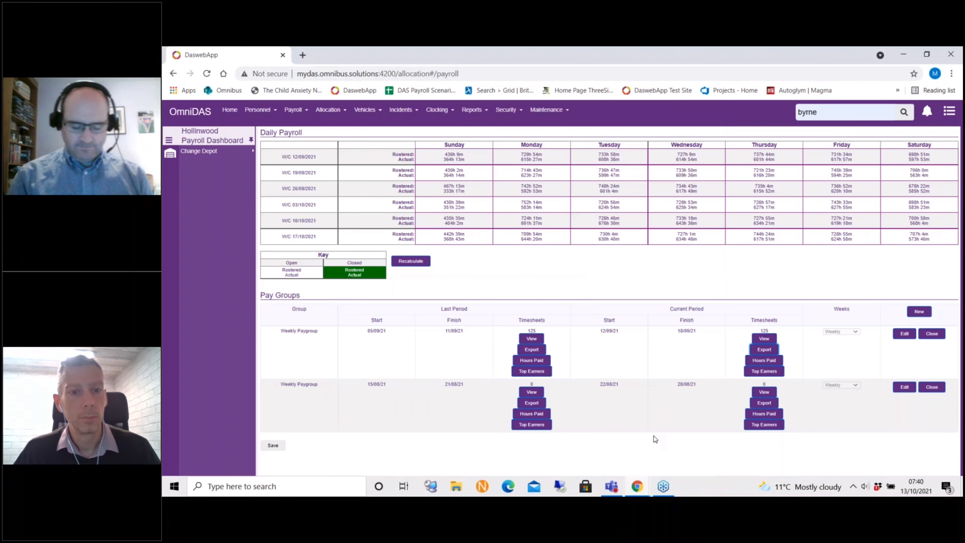